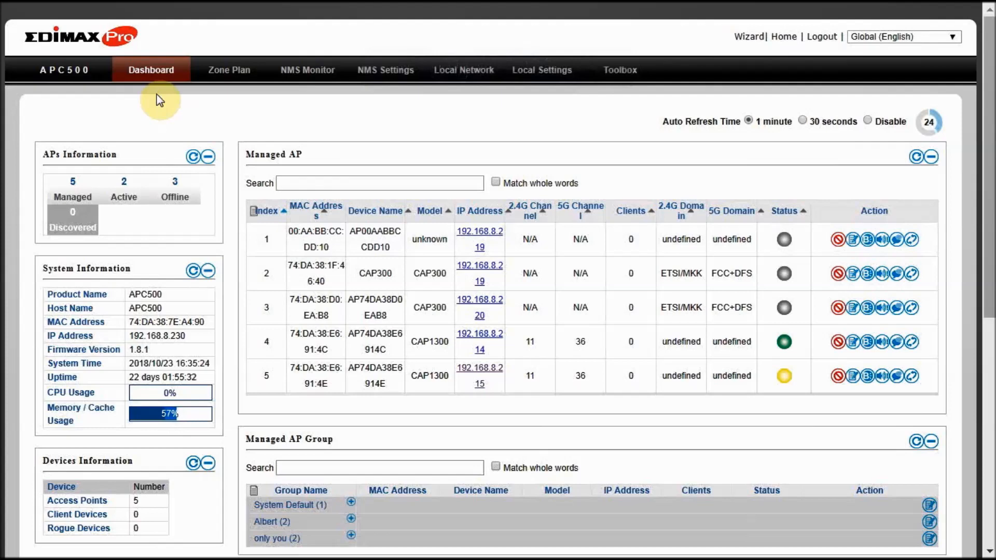
mouse_move(310, 70)
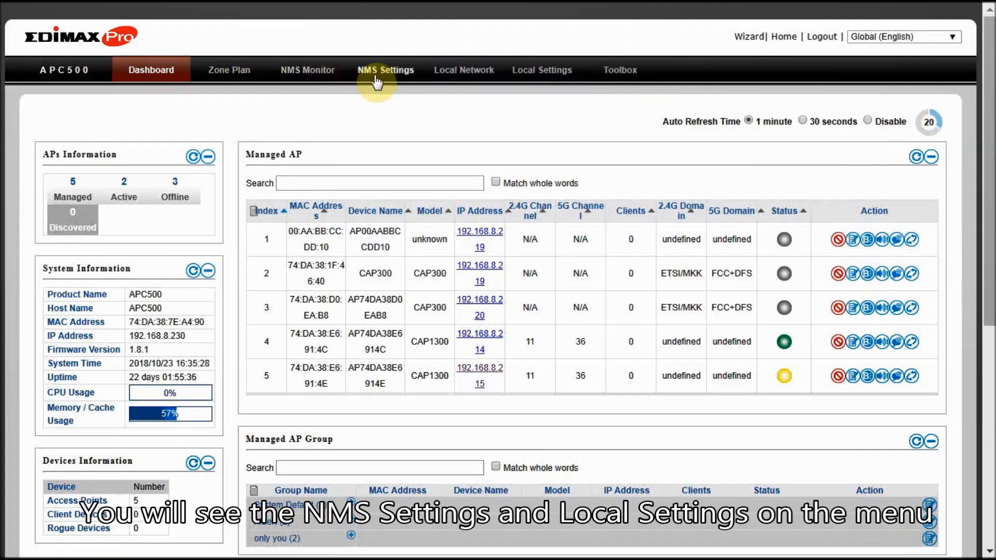
mouse_move(403, 76)
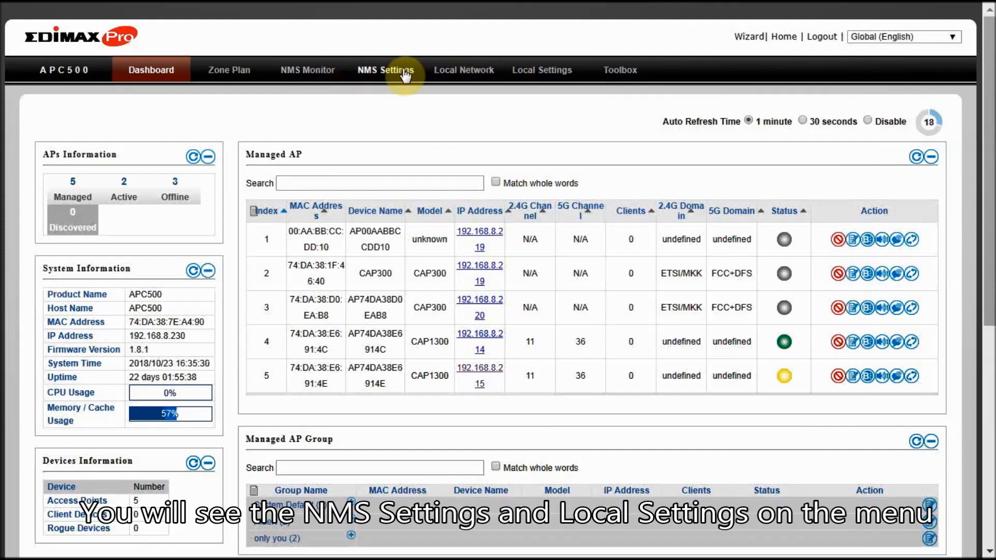
- Show the controller's Local Network page with its LAN-side IP address settings
click(384, 69)
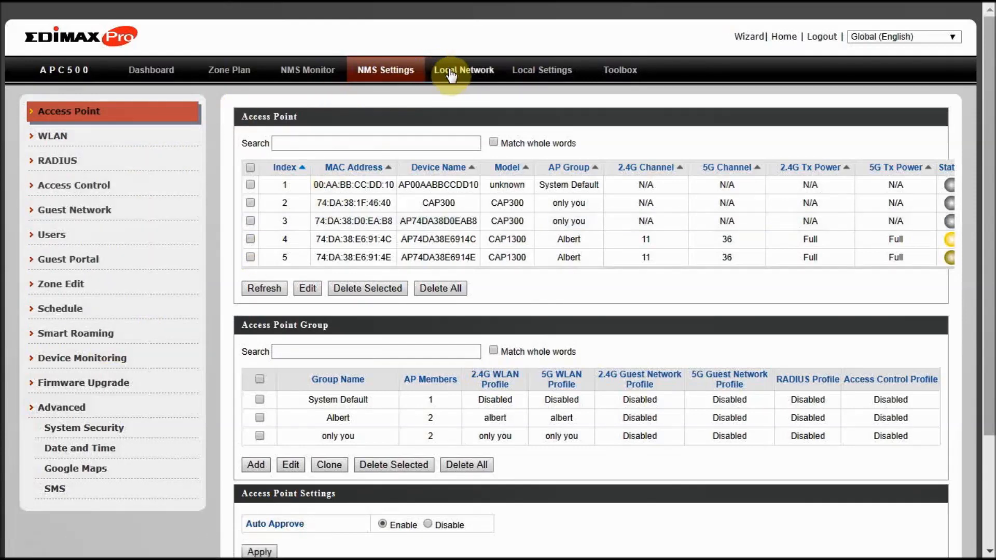
click(463, 69)
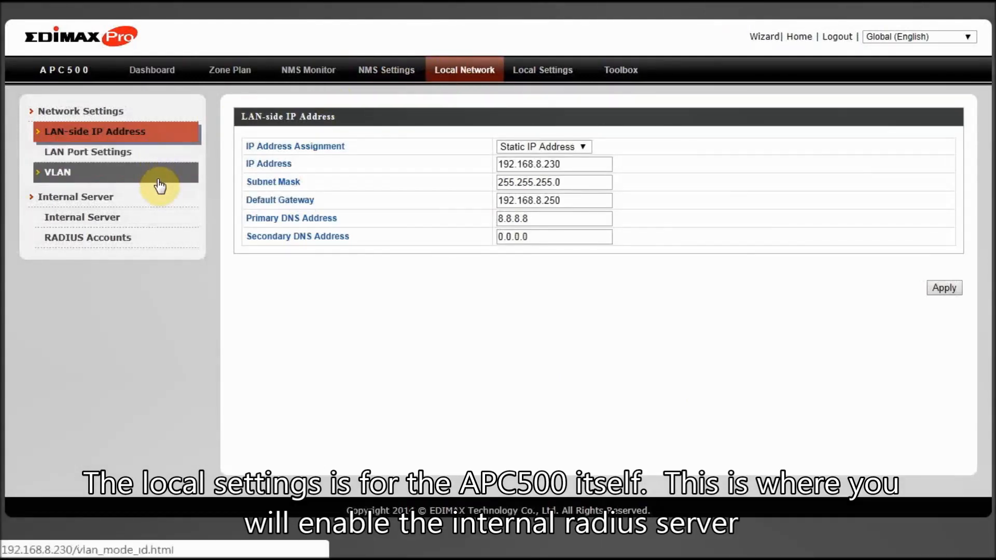
mouse_move(247, 127)
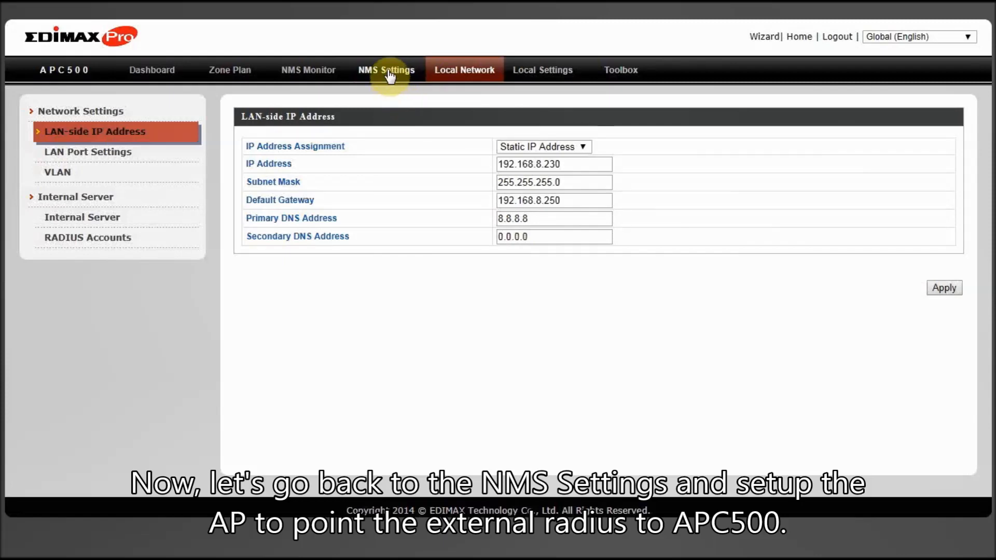
click(386, 70)
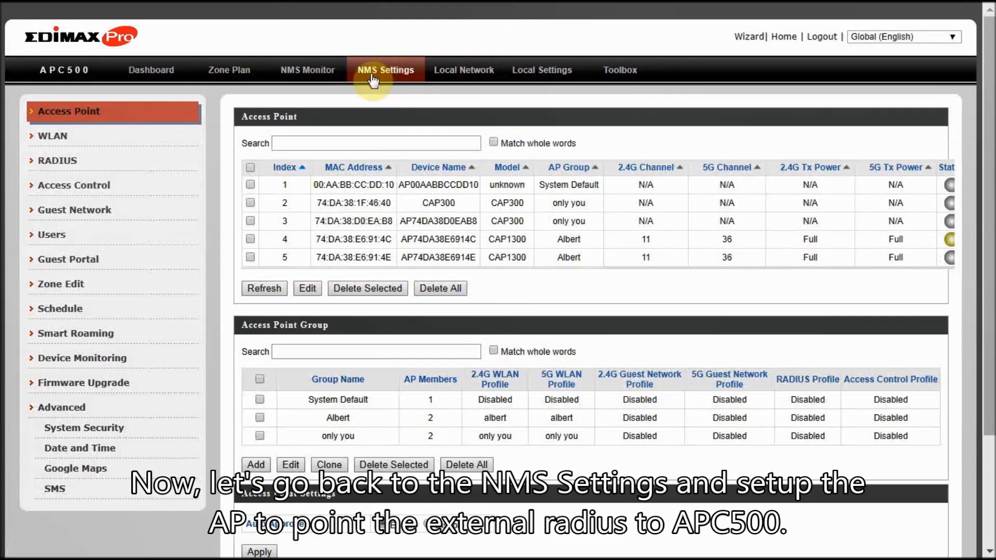
click(57, 161)
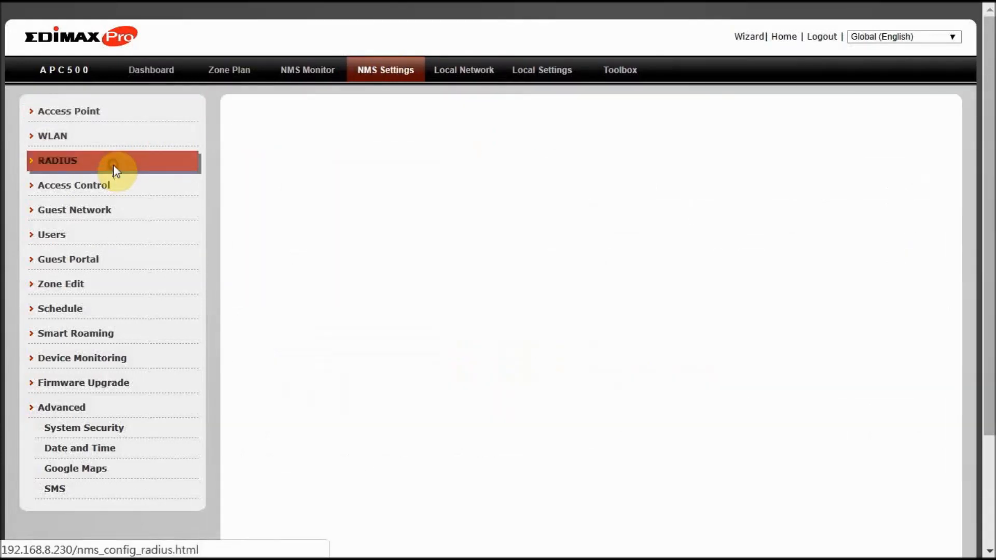
click(57, 160)
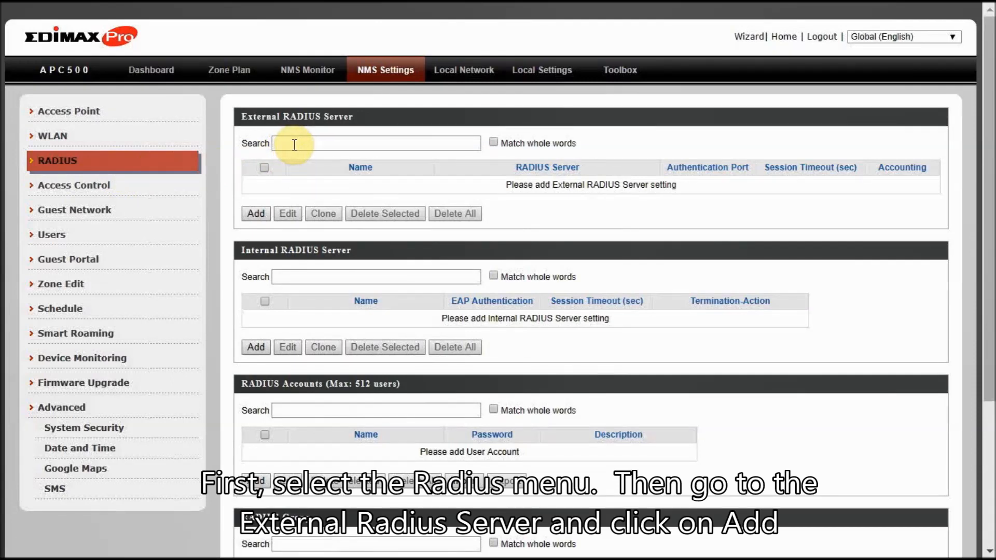
click(255, 213)
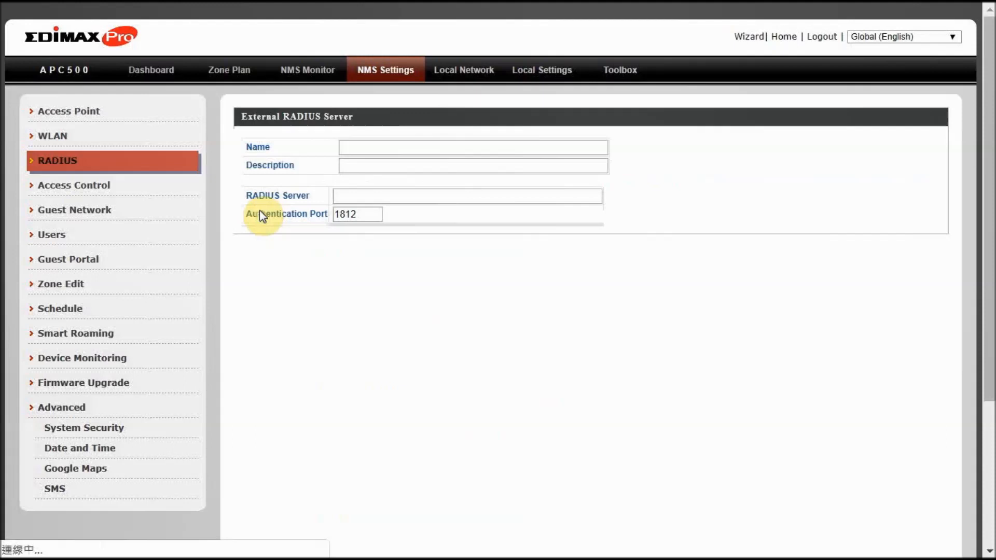
click(473, 146)
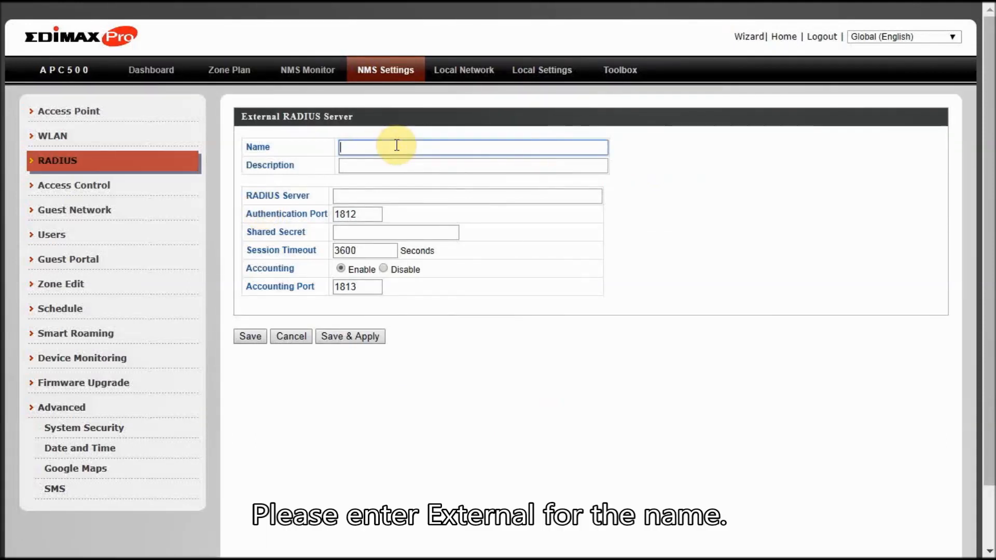
text(External)
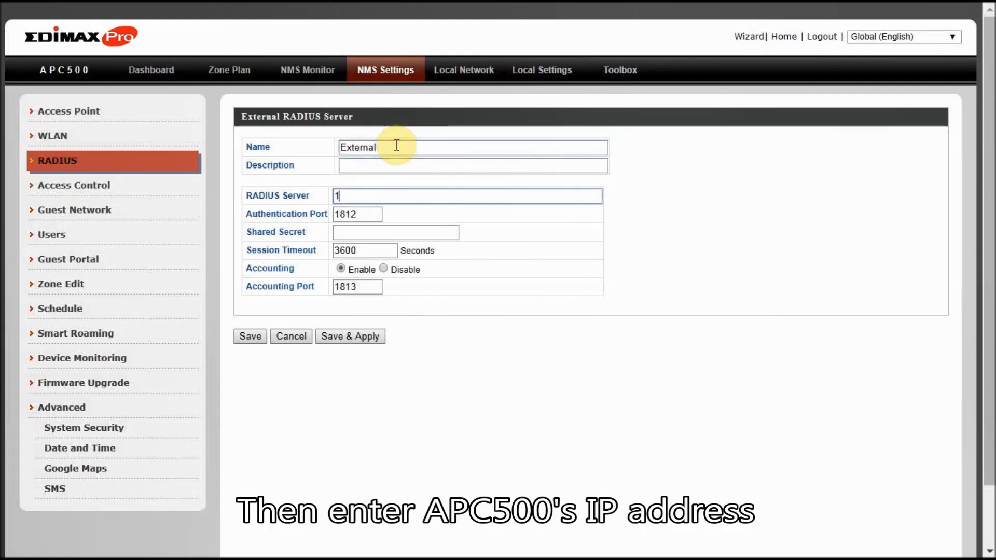
text(192.168.0.1)
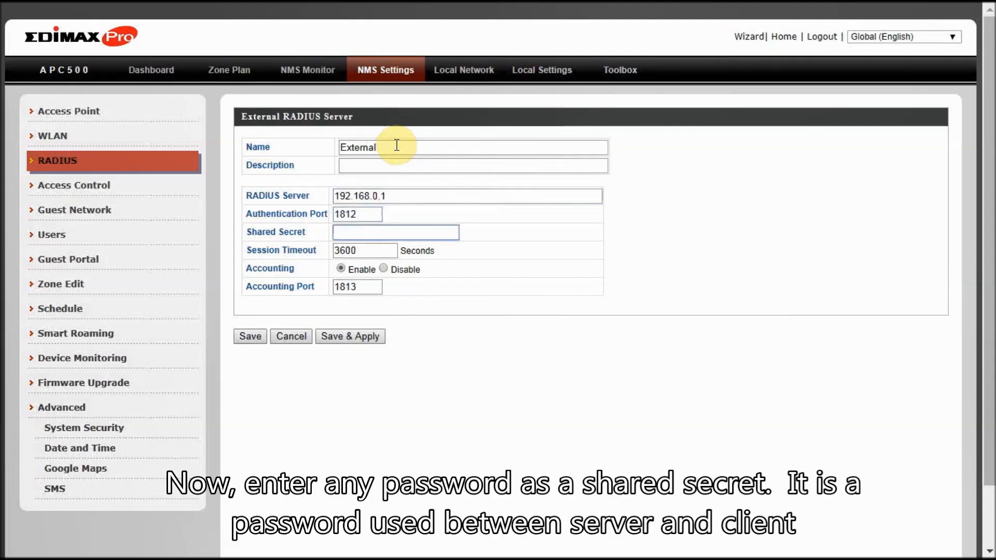
click(396, 231)
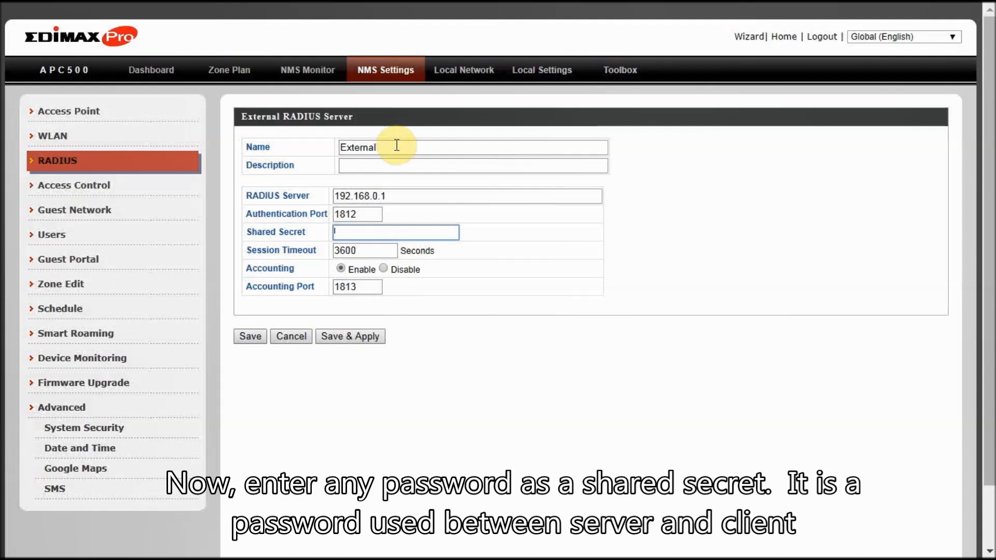
text(password)
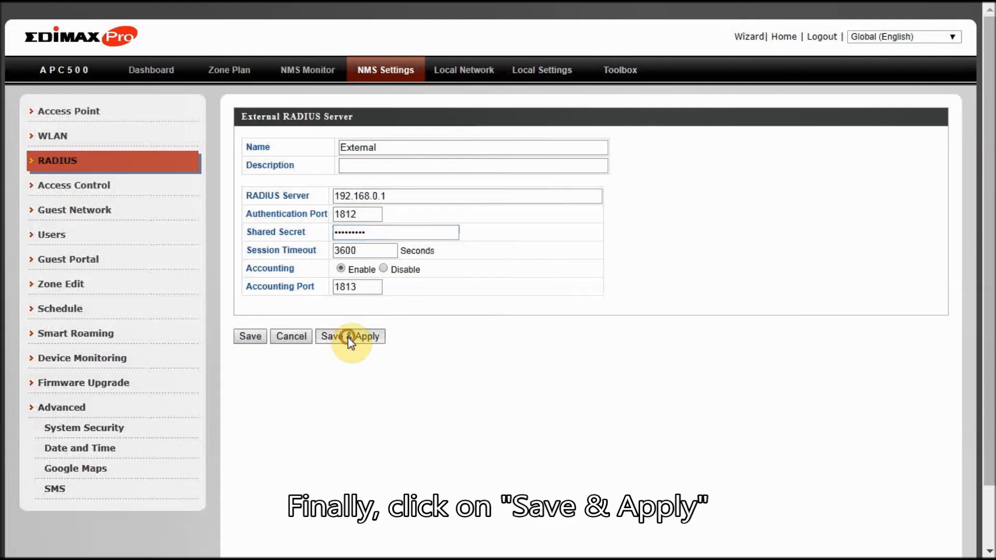
click(349, 336)
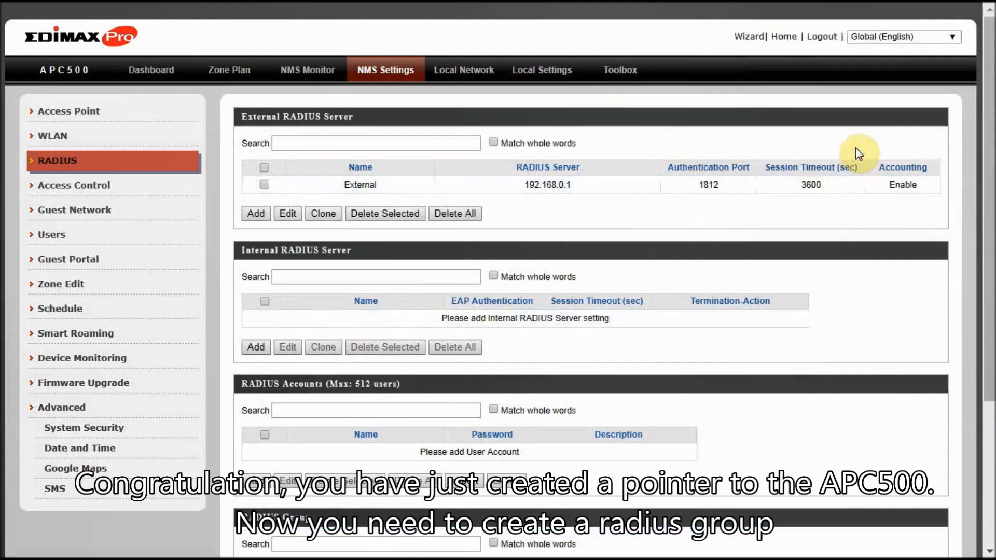
- Create RADIUS group 'Employee' with External as primary server for 2.4GHz and 5GHz, then apply
scroll(down, 3)
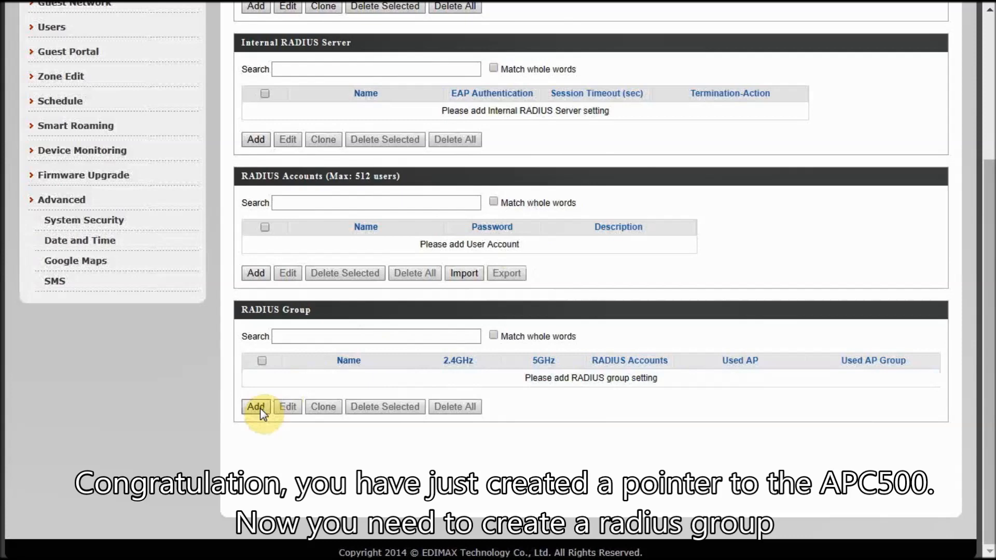
click(256, 407)
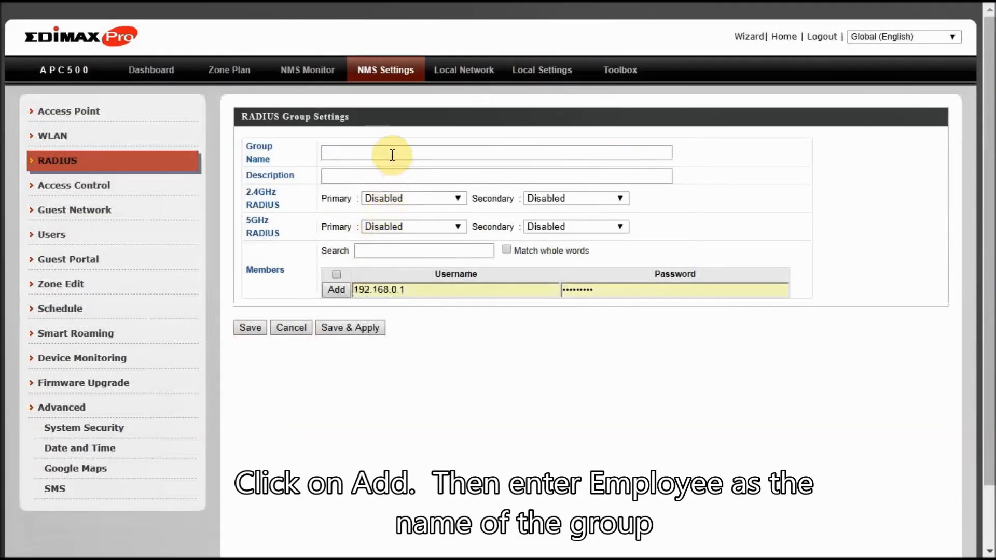
text(Employee)
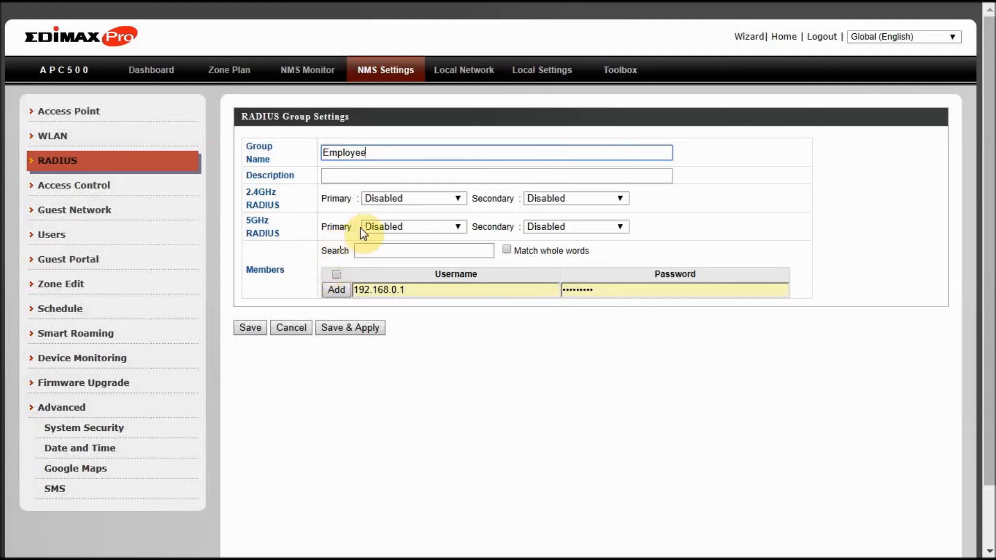
click(411, 198)
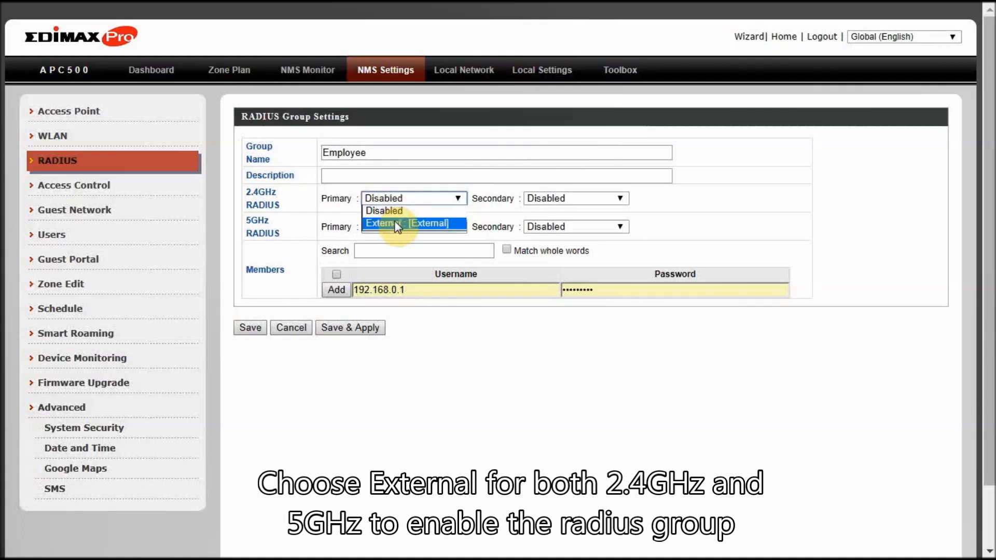
click(414, 225)
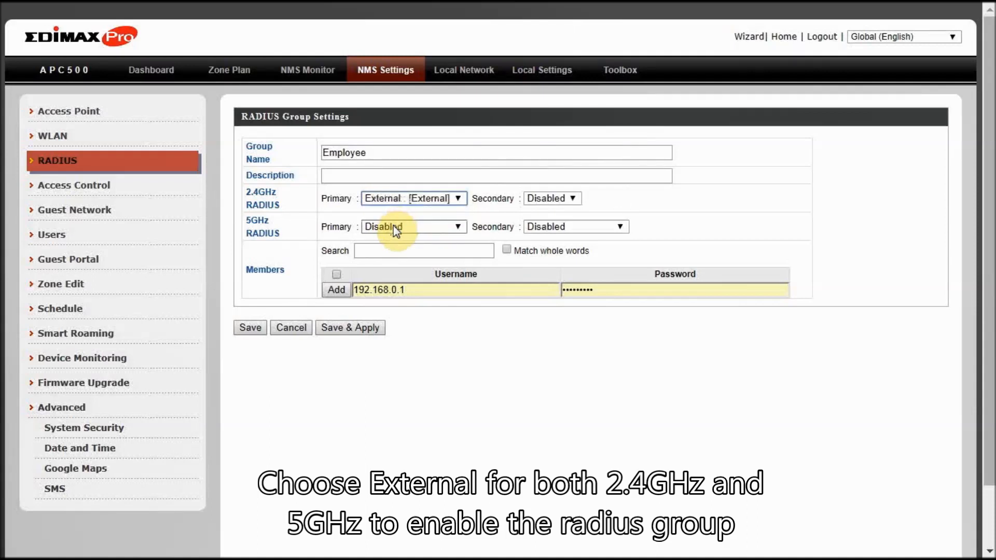
click(413, 227)
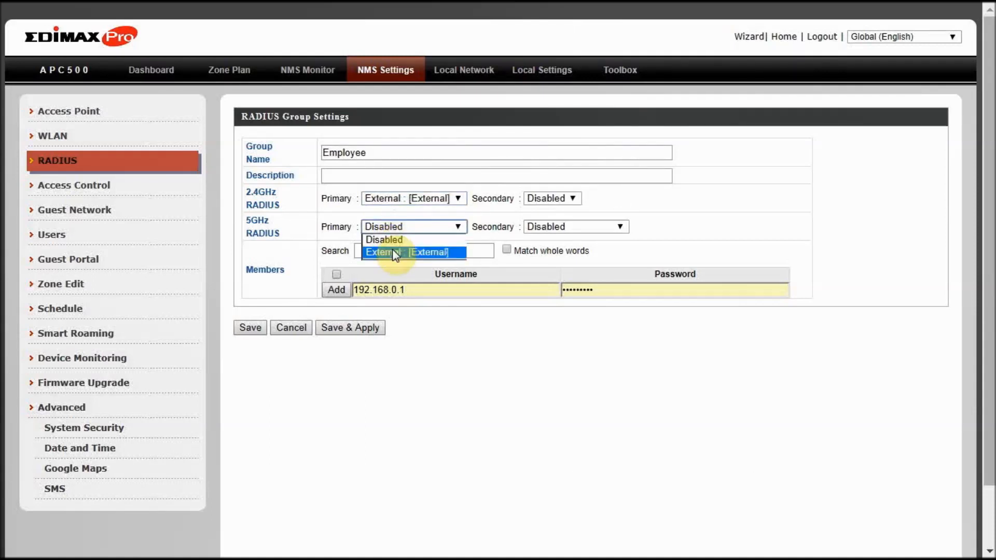
click(410, 252)
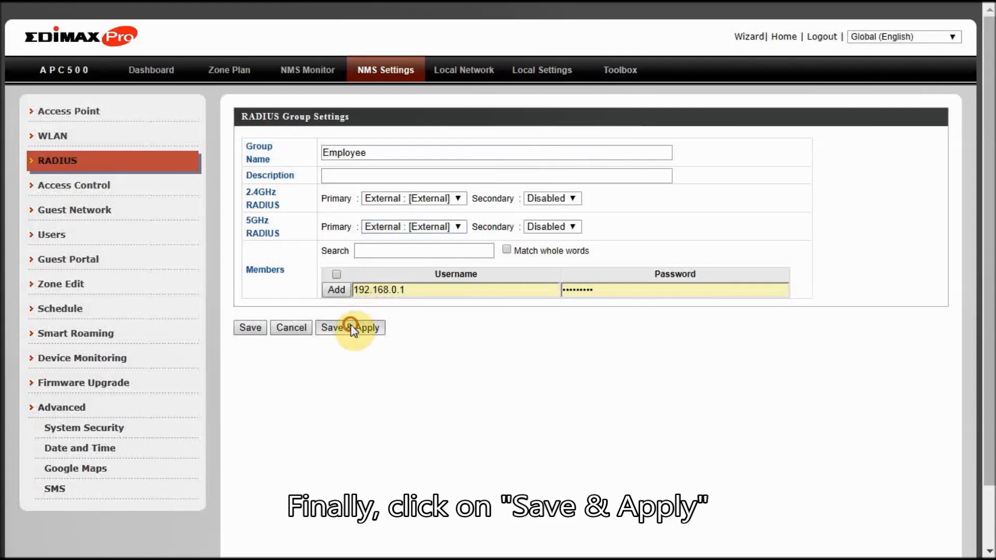
click(349, 329)
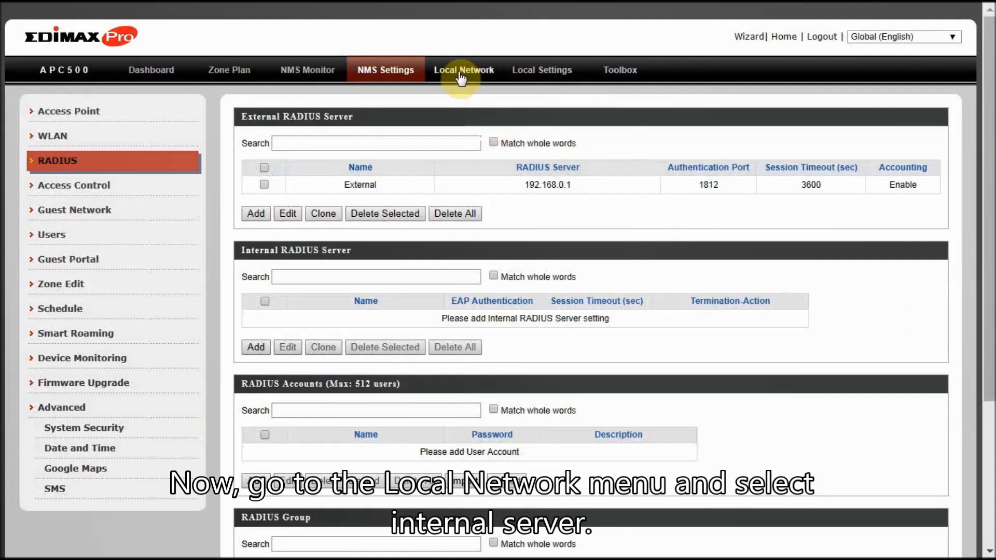
- Enable the internal RADIUS server under Local Network with a shared secret and apply
click(462, 70)
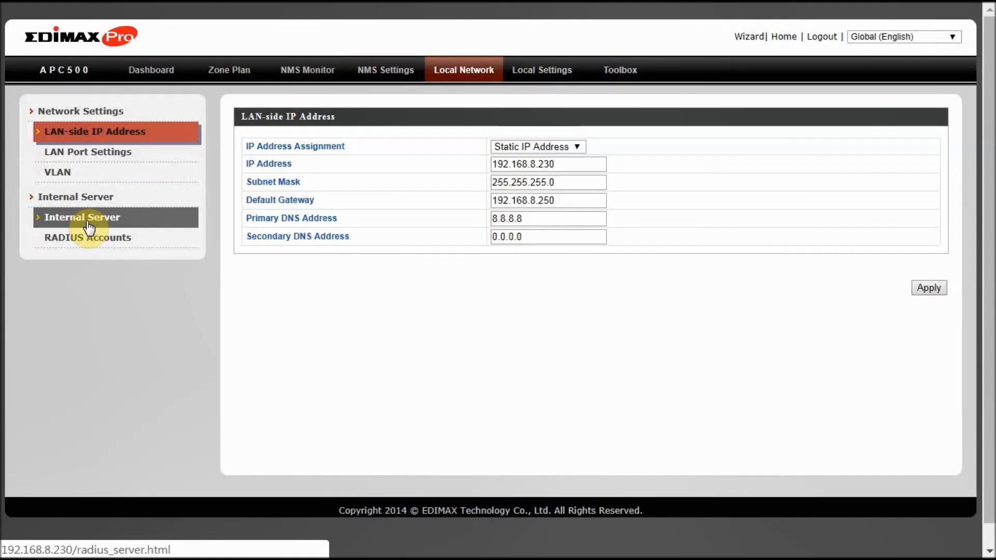
click(83, 217)
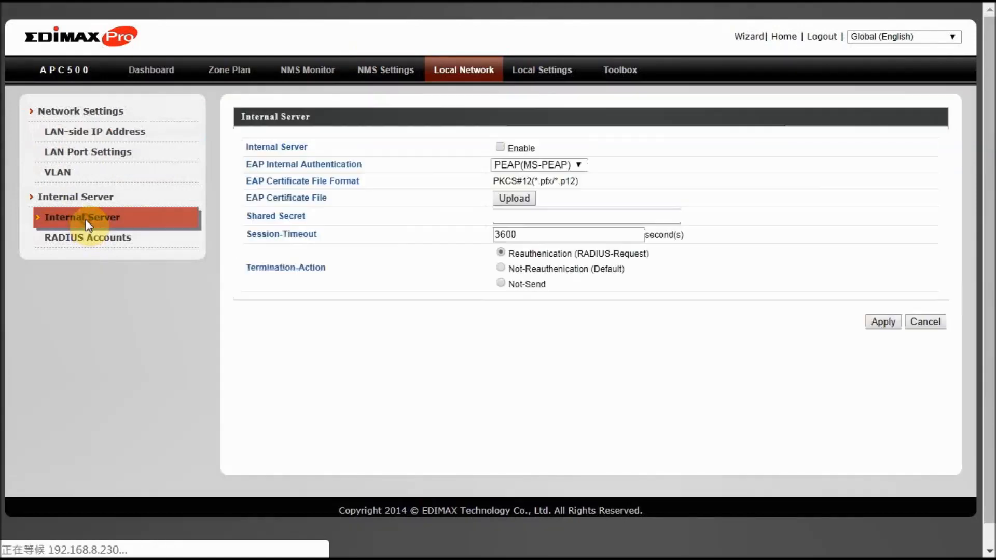
click(83, 217)
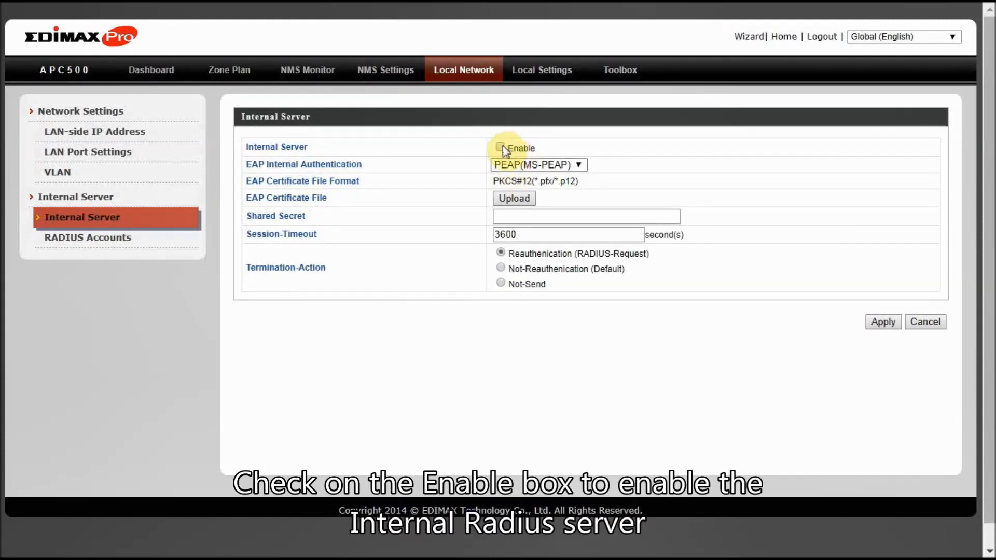
click(501, 148)
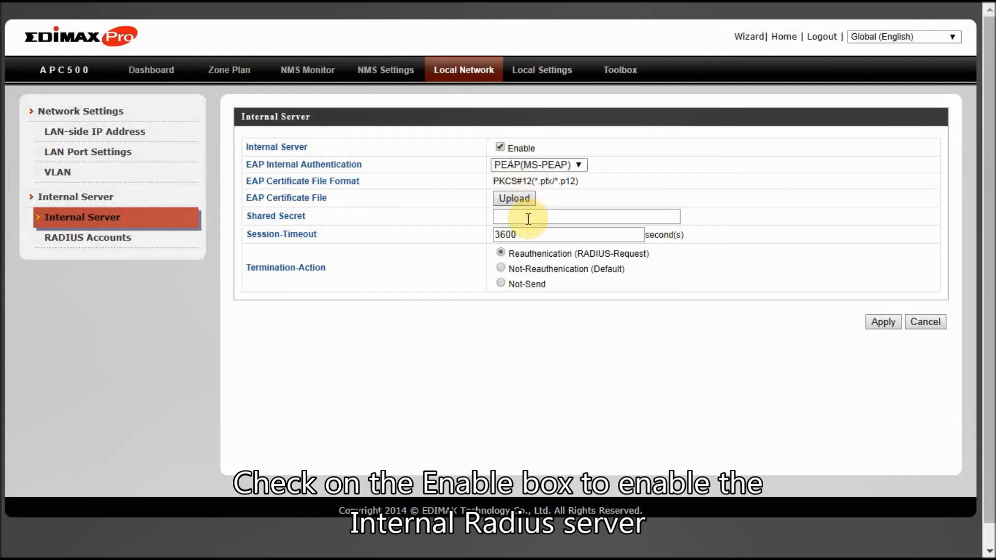
click(584, 216)
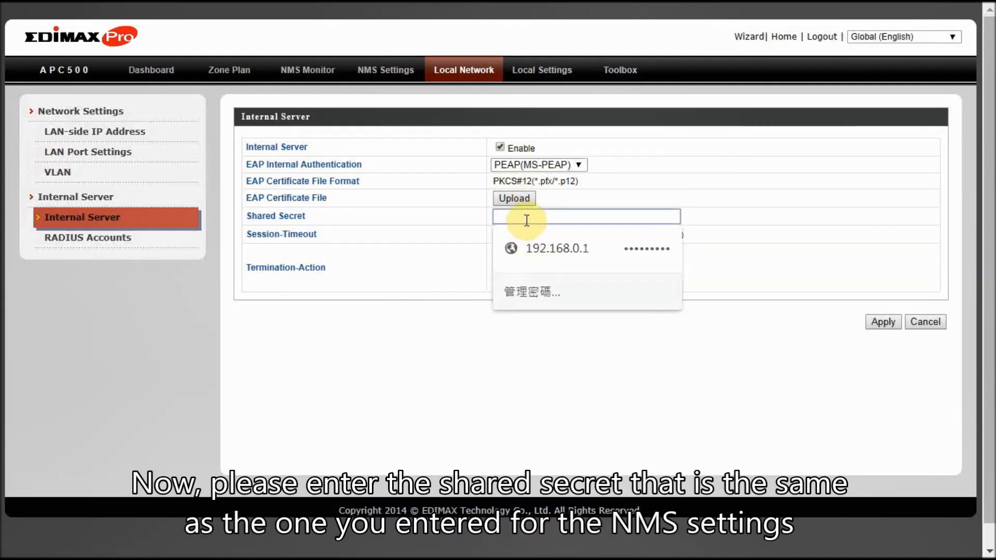
text(••••)
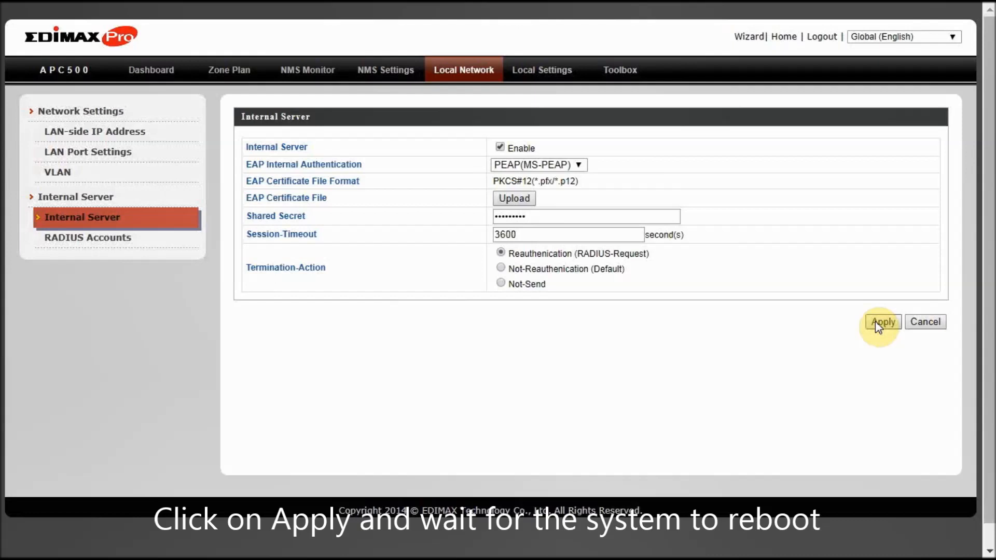
click(882, 321)
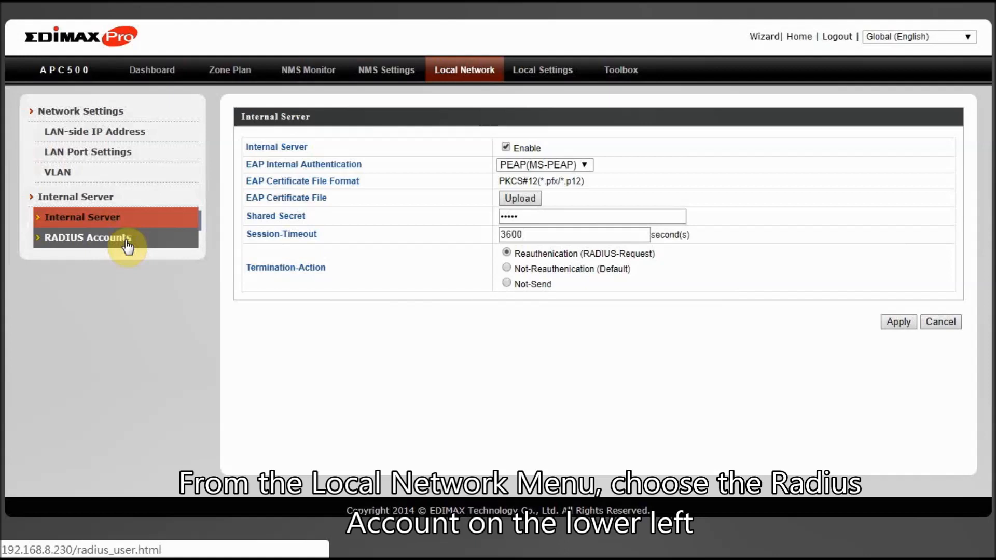
- Add internal RADIUS accounts albert, david and john to the user registration list
click(87, 238)
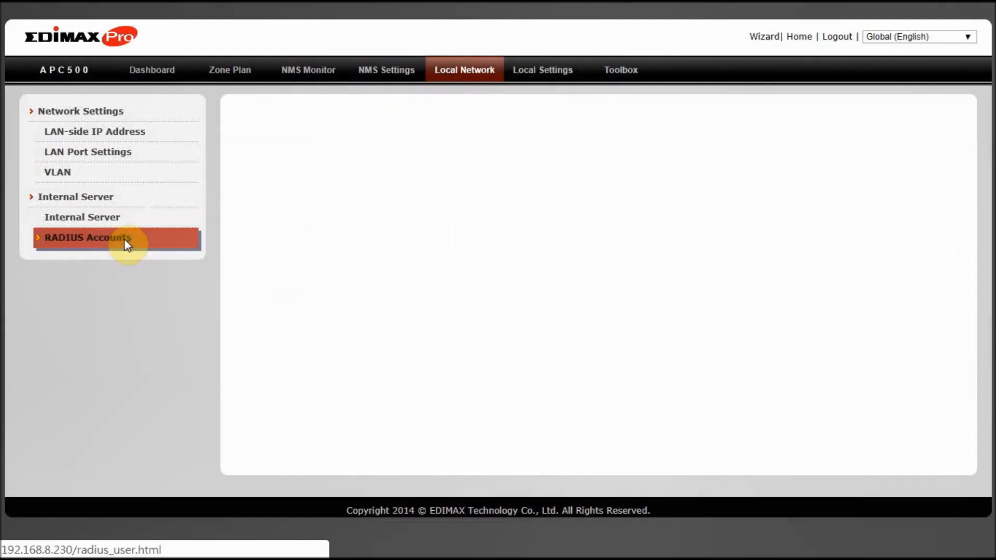
click(87, 236)
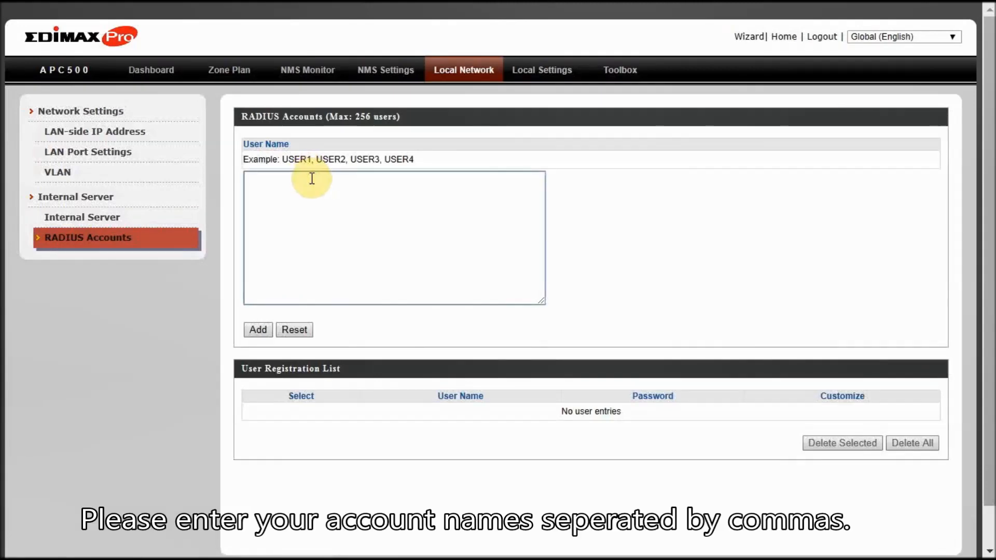
text(a1)
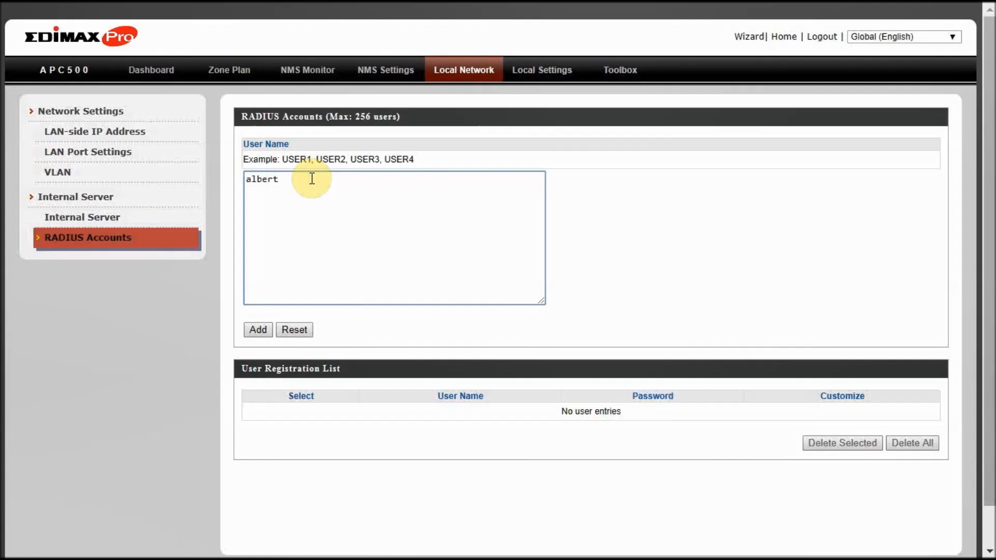
text(,)
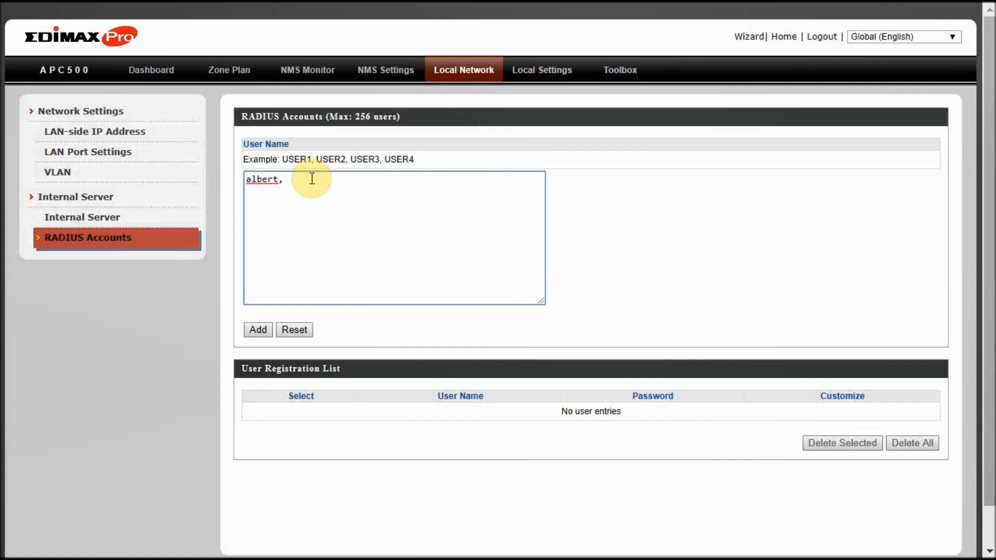
text(david)
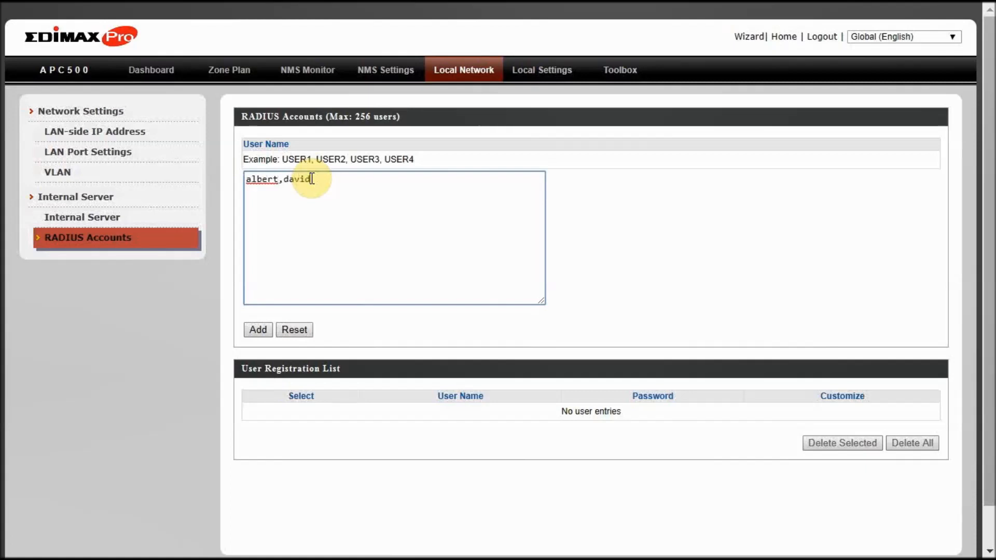
text(,john)
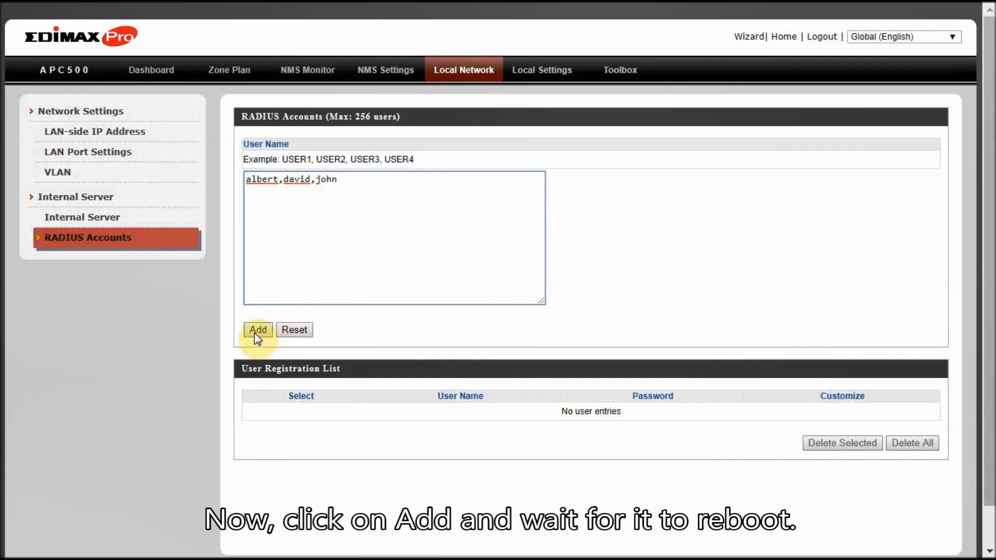
click(257, 330)
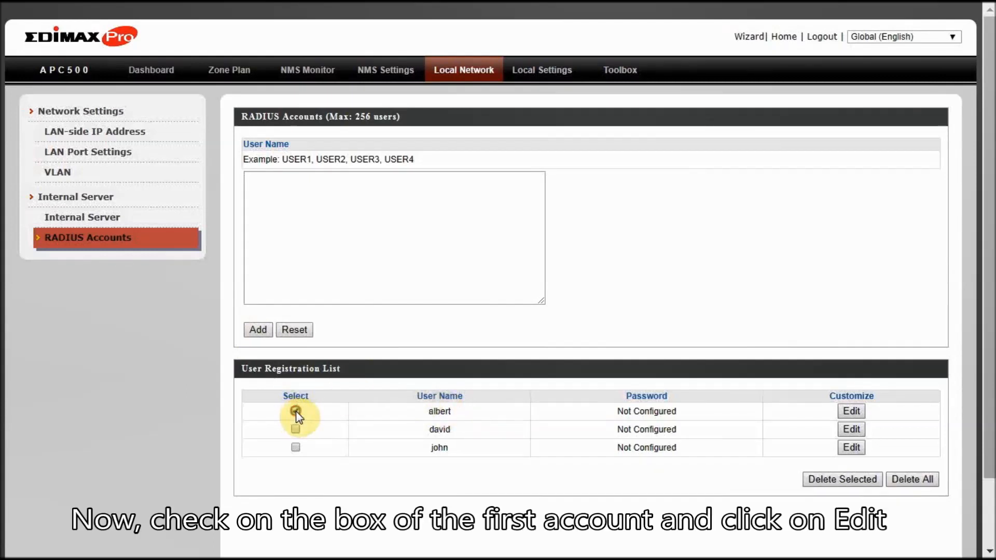
- Set a password for the albert account and apply it so it shows as configured
click(296, 411)
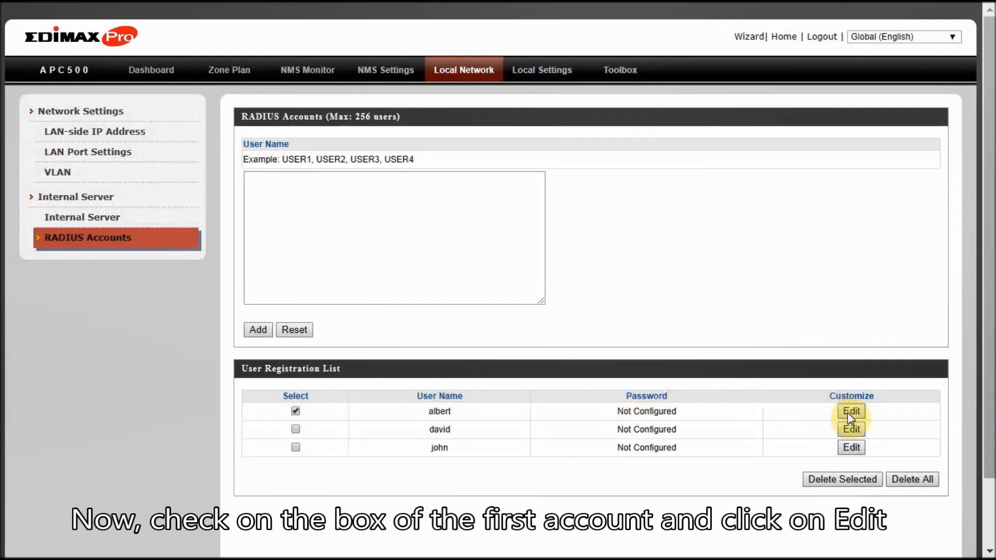
click(850, 410)
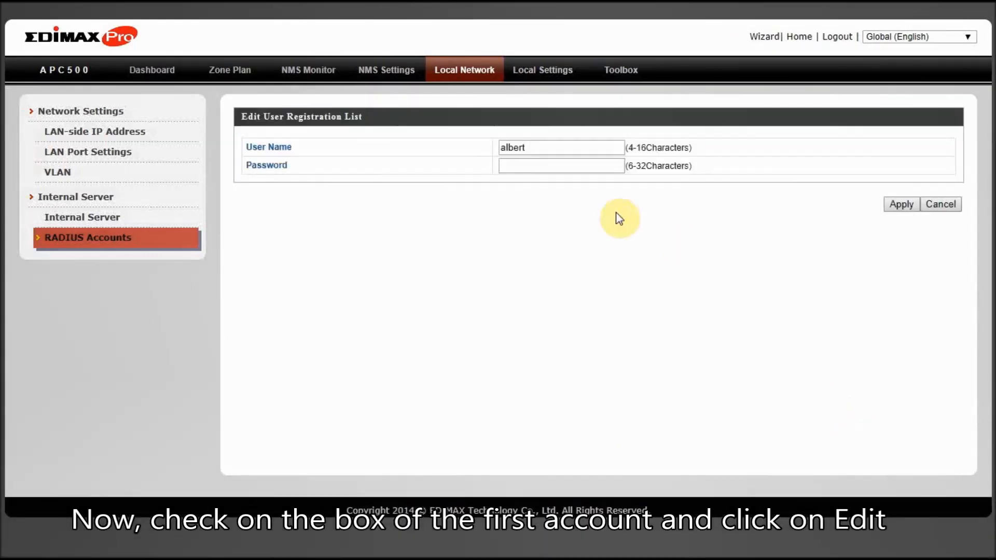
click(560, 165)
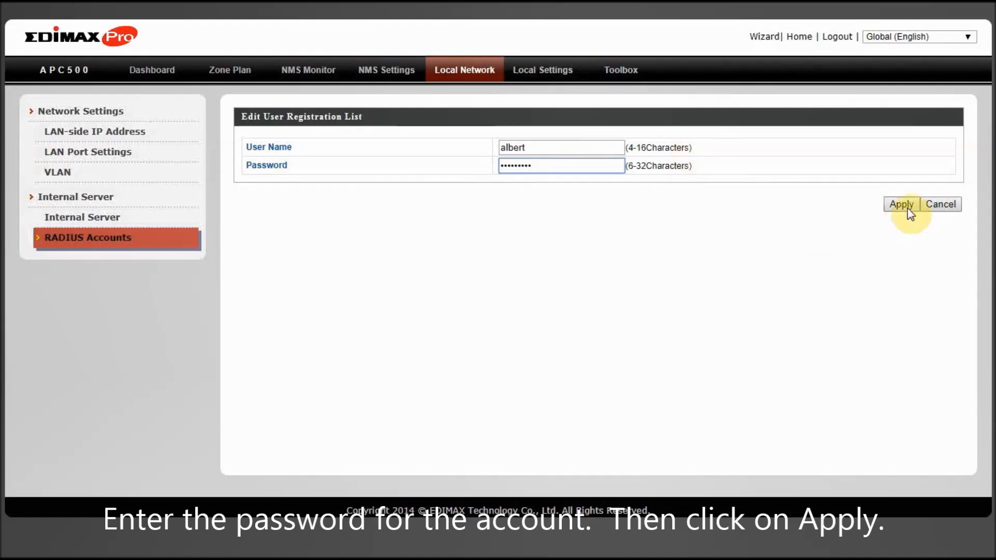
click(901, 205)
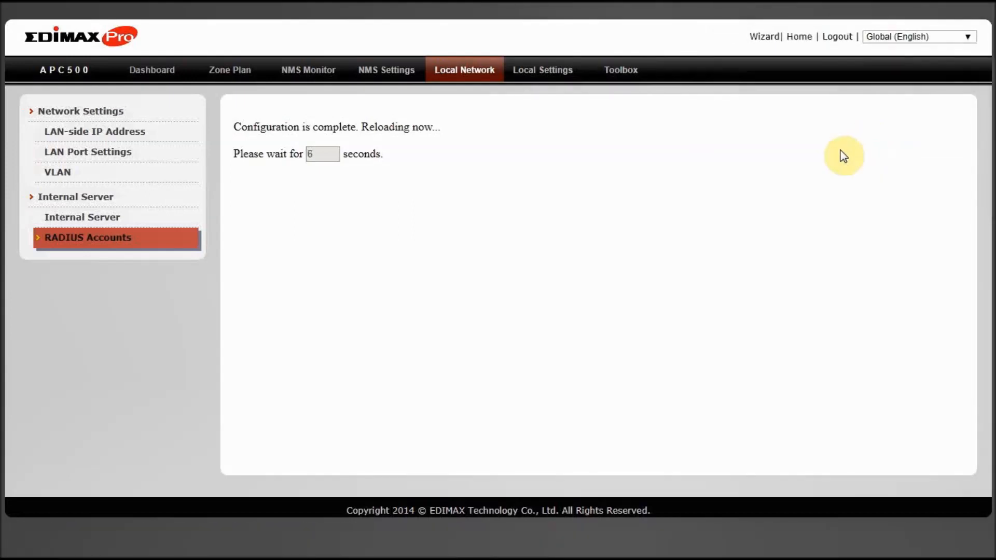
mouse_move(654, 297)
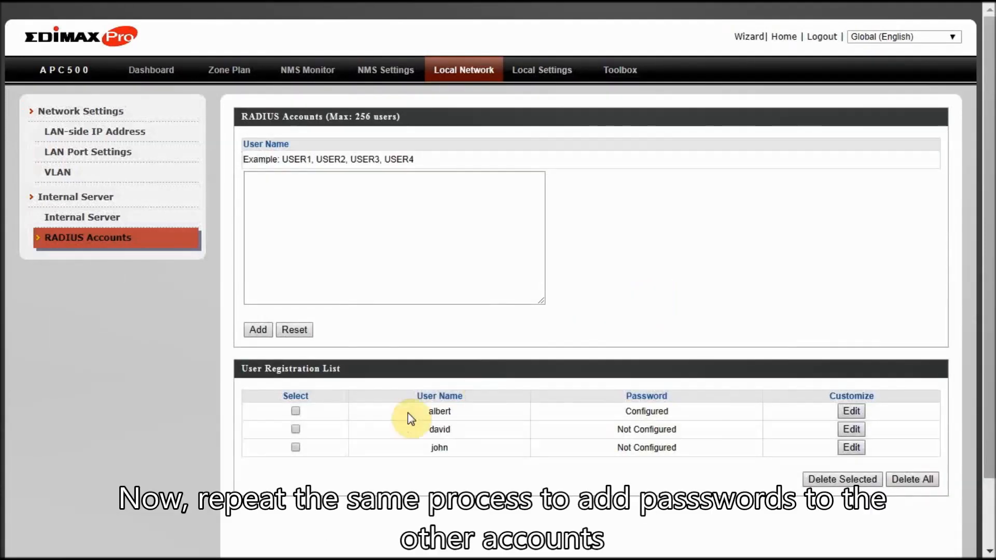
mouse_move(409, 450)
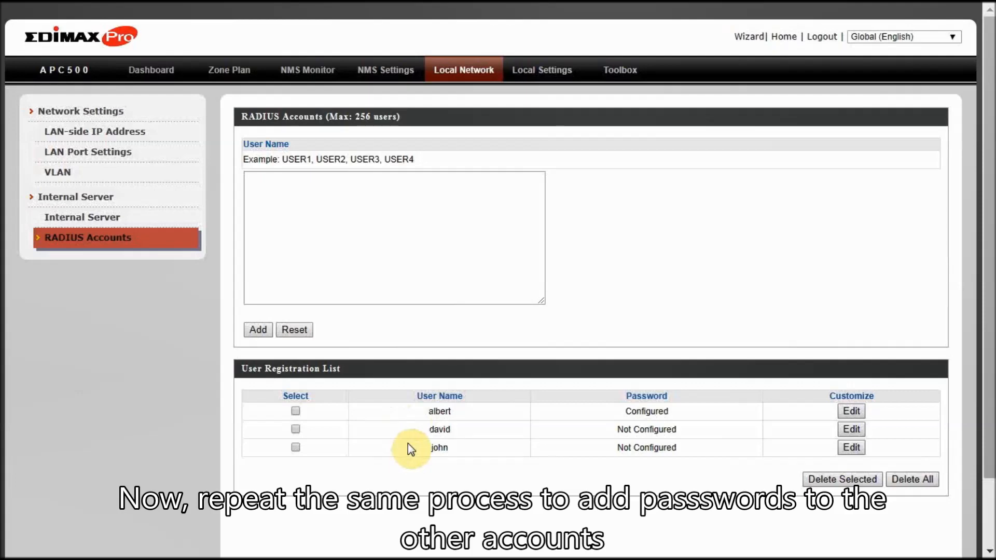